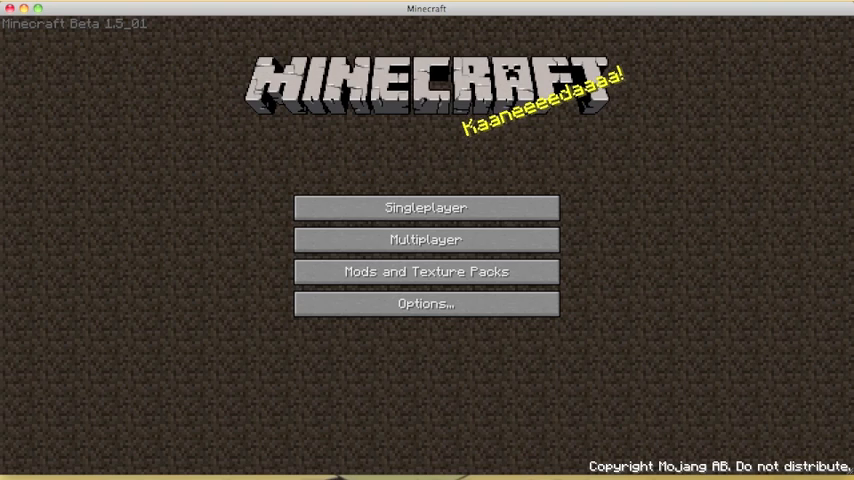
{"action": "mouse_move", "coordinate": [512, 22]}
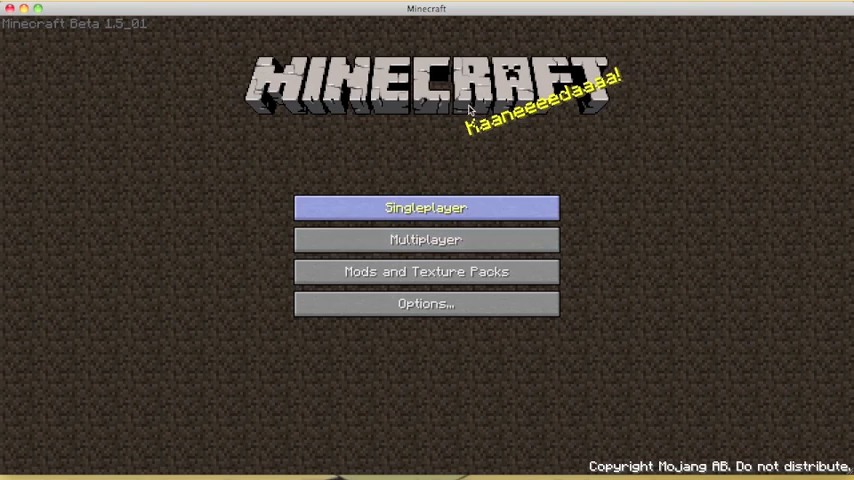
Step: Start loading the most recently saved single-player world from the Singleplayer list
{"action": "left_click", "coordinate": [424, 208]}
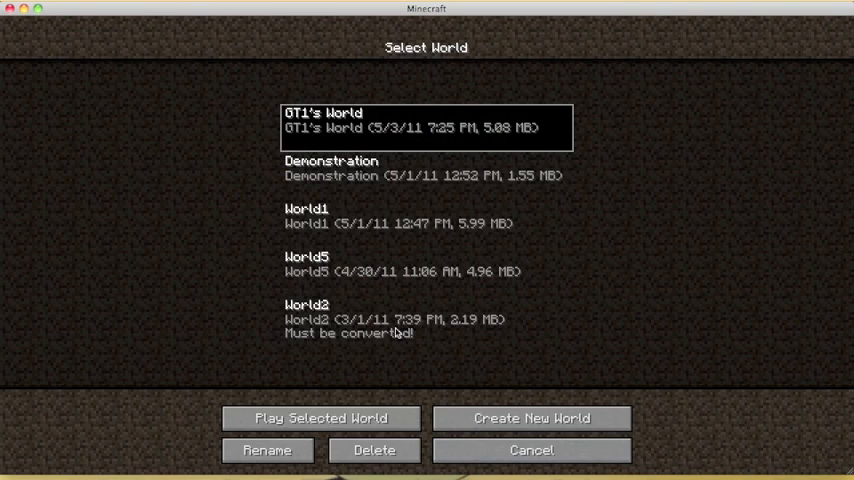
{"action": "left_click", "coordinate": [320, 418]}
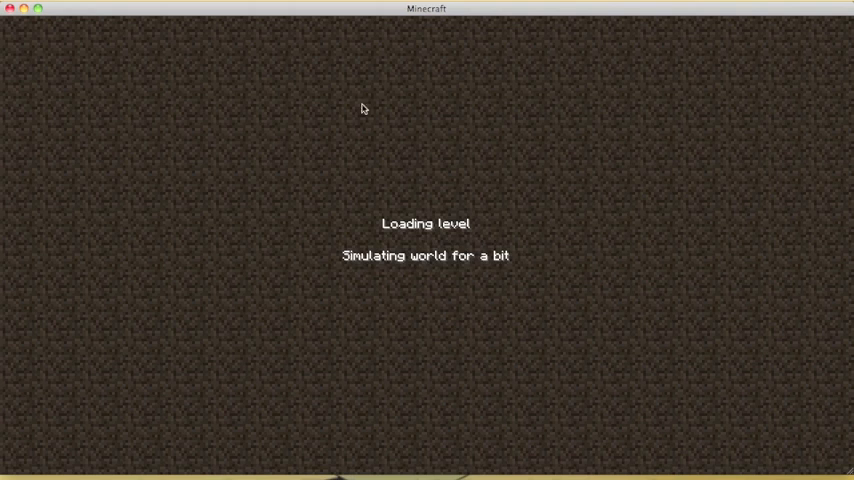
{"action": "mouse_move", "coordinate": [420, 152]}
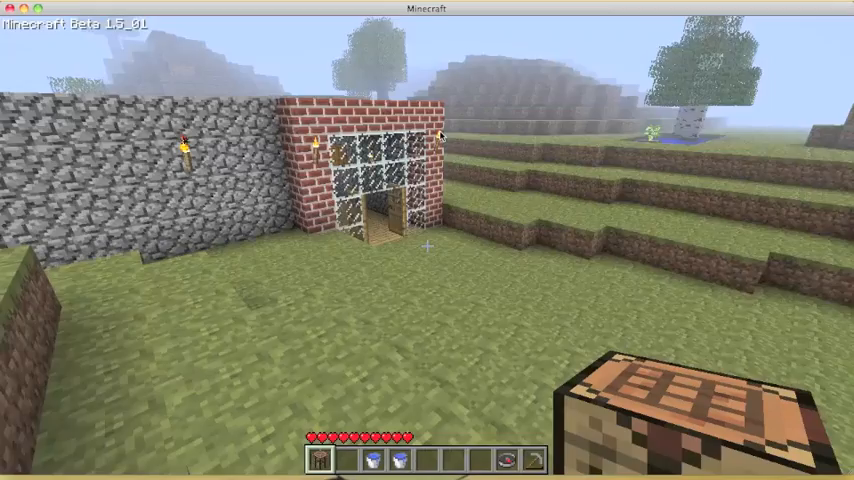
{"action": "mouse_move", "coordinate": [440, 136]}
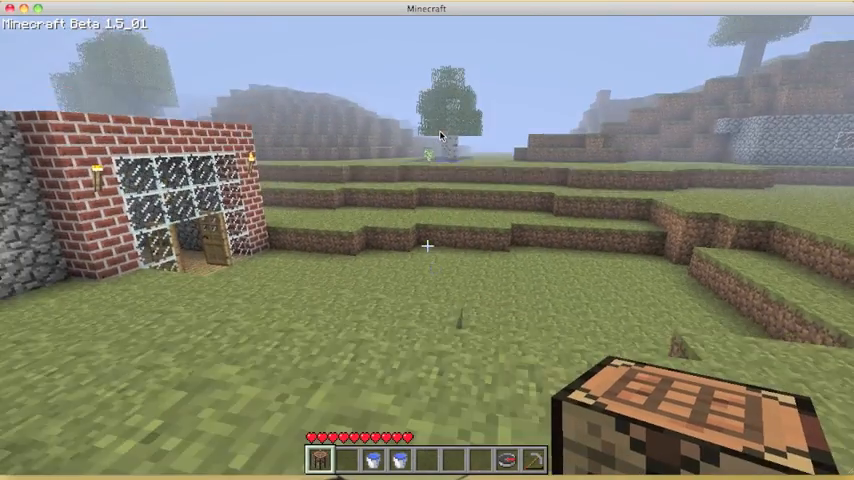
{"action": "mouse_move", "coordinate": [440, 136]}
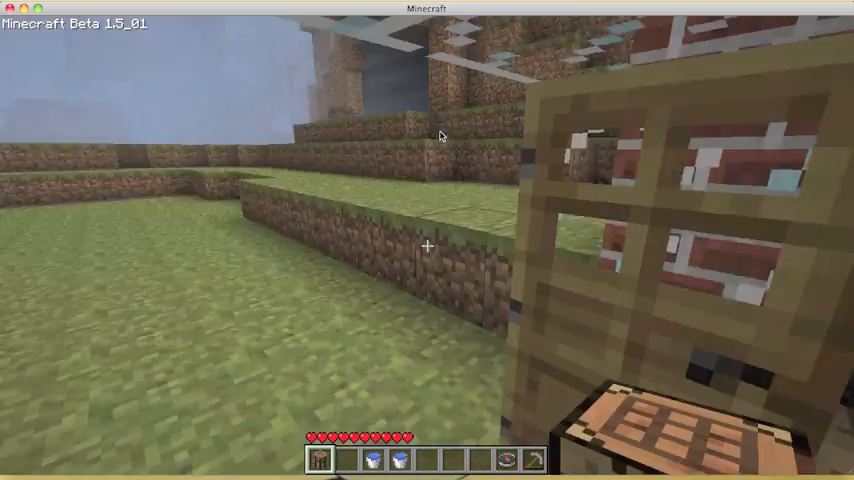
{"action": "mouse_move", "coordinate": [428, 240]}
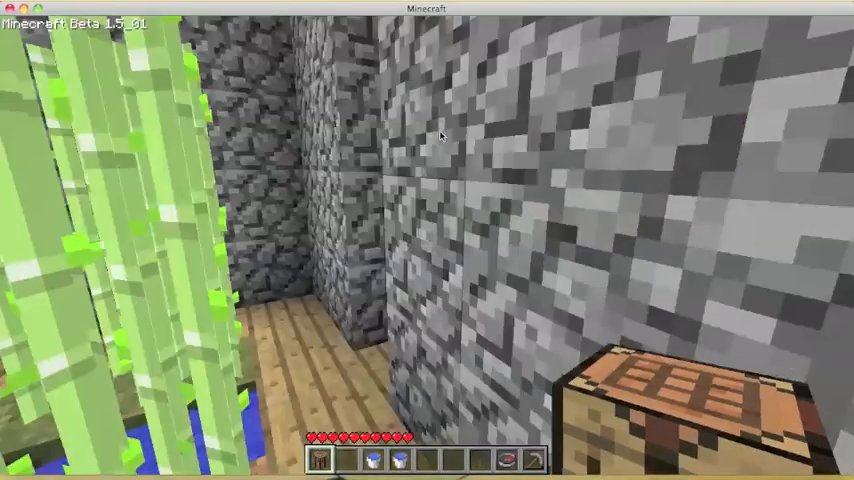
{"action": "mouse_move", "coordinate": [428, 240]}
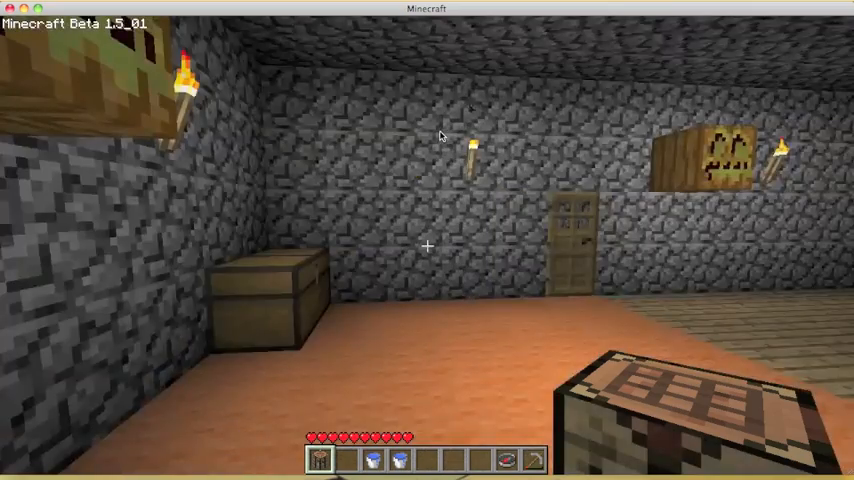
{"action": "mouse_move", "coordinate": [426, 246]}
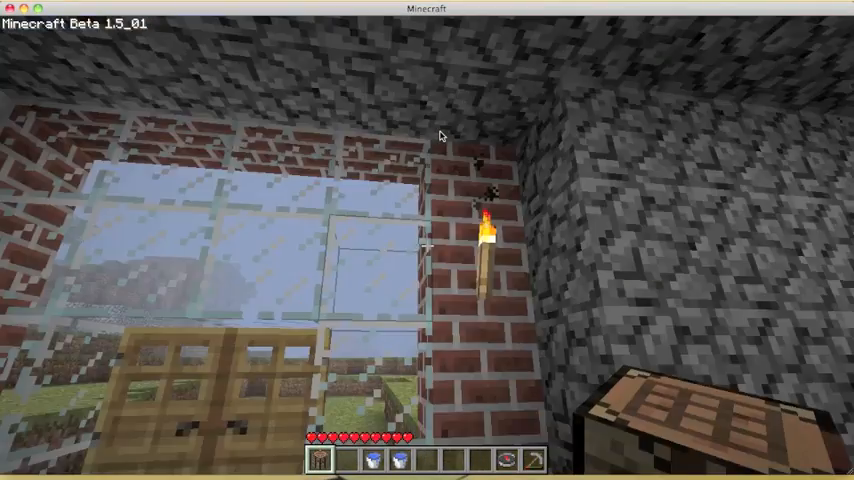
{"action": "mouse_move", "coordinate": [428, 240]}
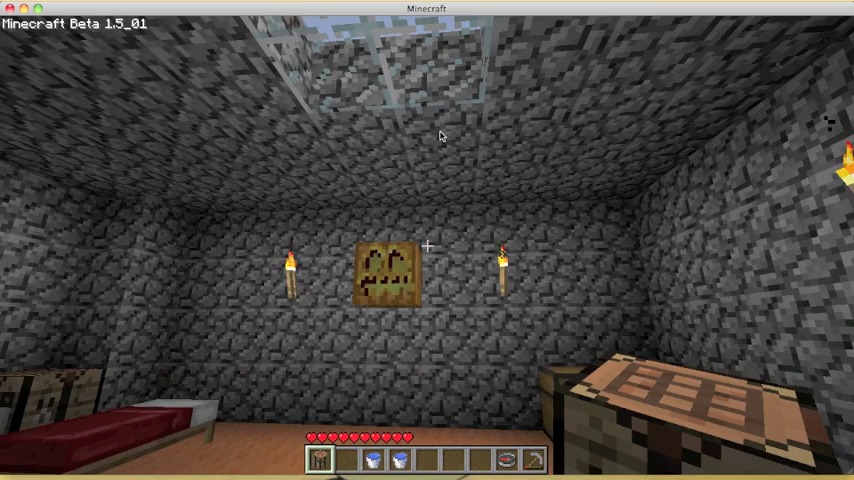
{"action": "mouse_move", "coordinate": [440, 136]}
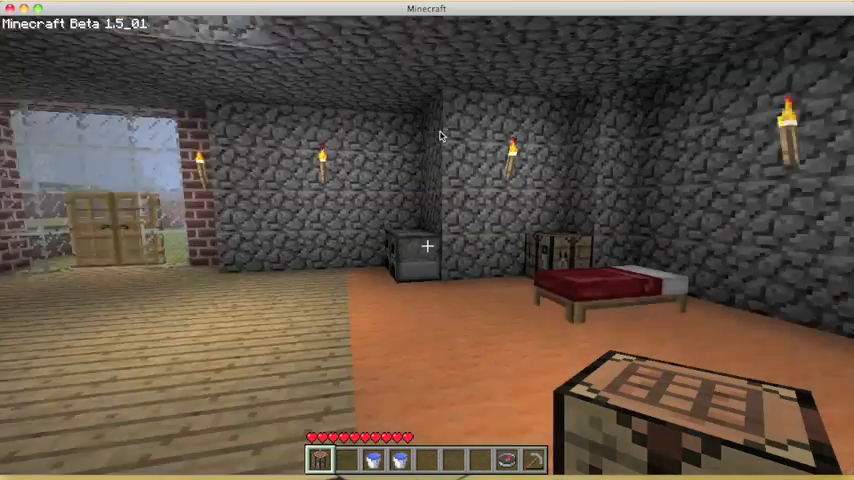
{"action": "mouse_move", "coordinate": [440, 136]}
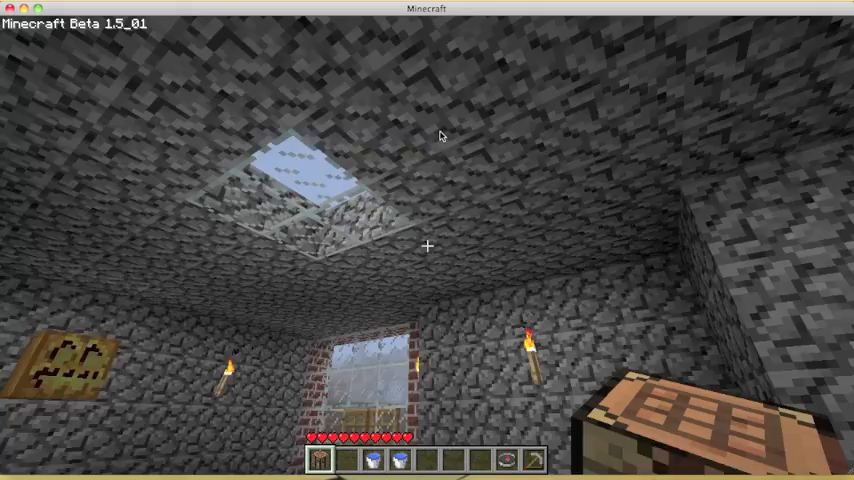
{"action": "mouse_move", "coordinate": [428, 246]}
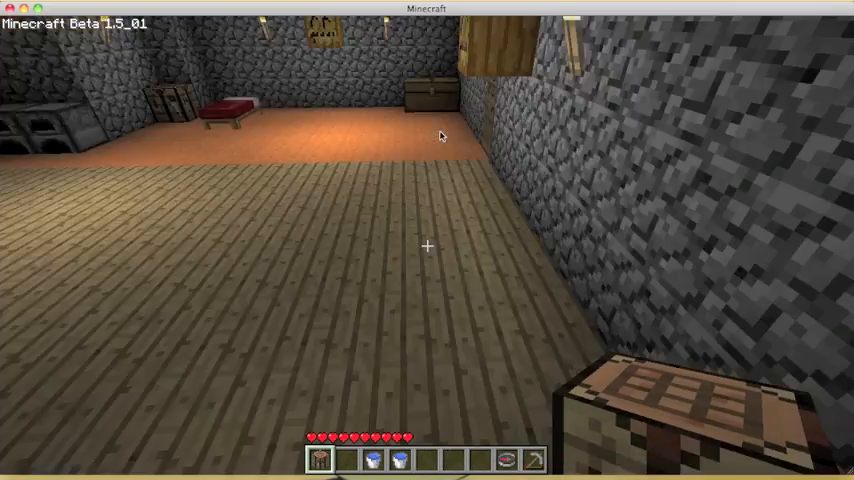
{"action": "mouse_move", "coordinate": [428, 246]}
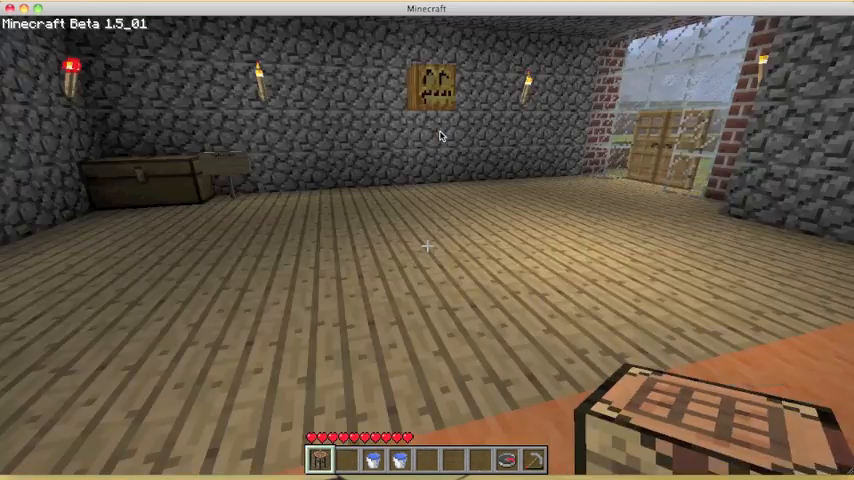
{"action": "mouse_move", "coordinate": [428, 240]}
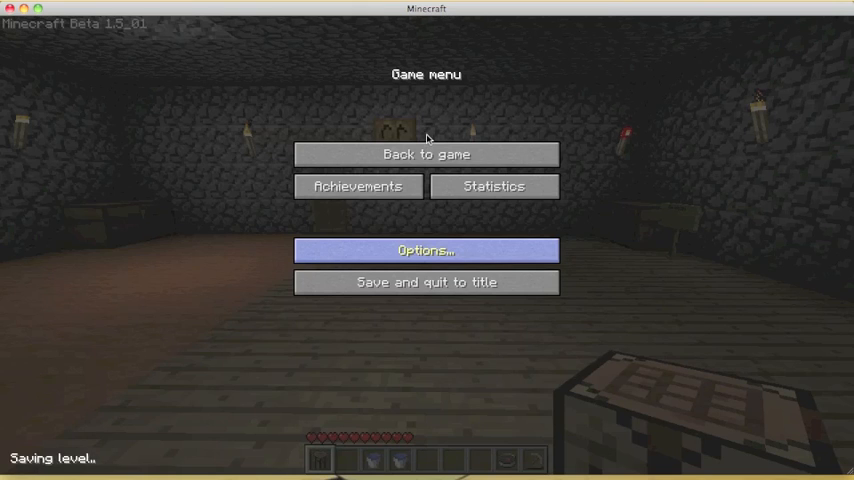
{"action": "mouse_move", "coordinate": [628, 48]}
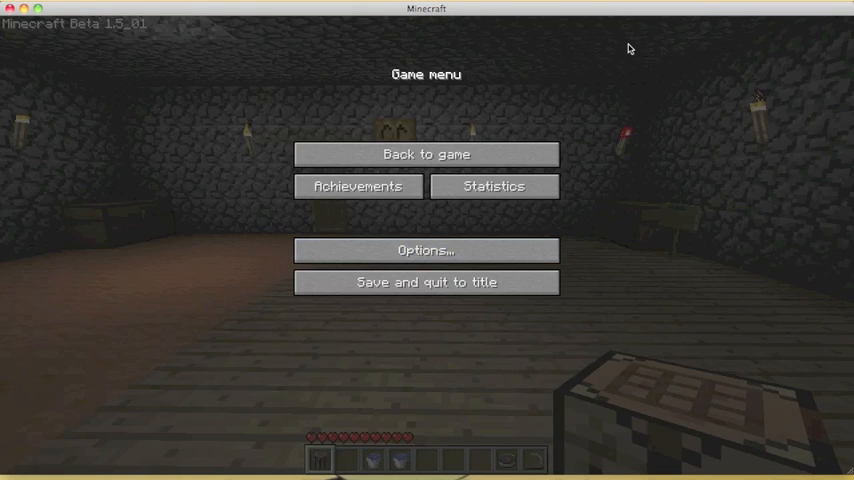